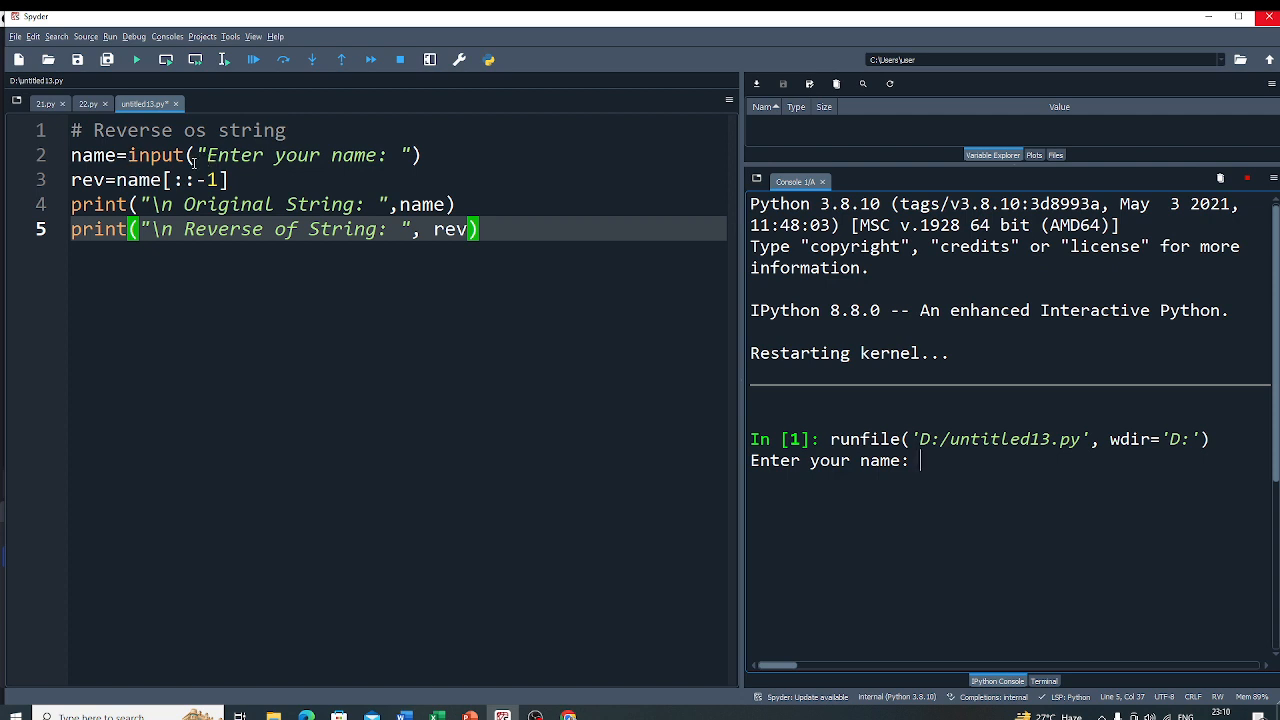
mouse_move(389, 166)
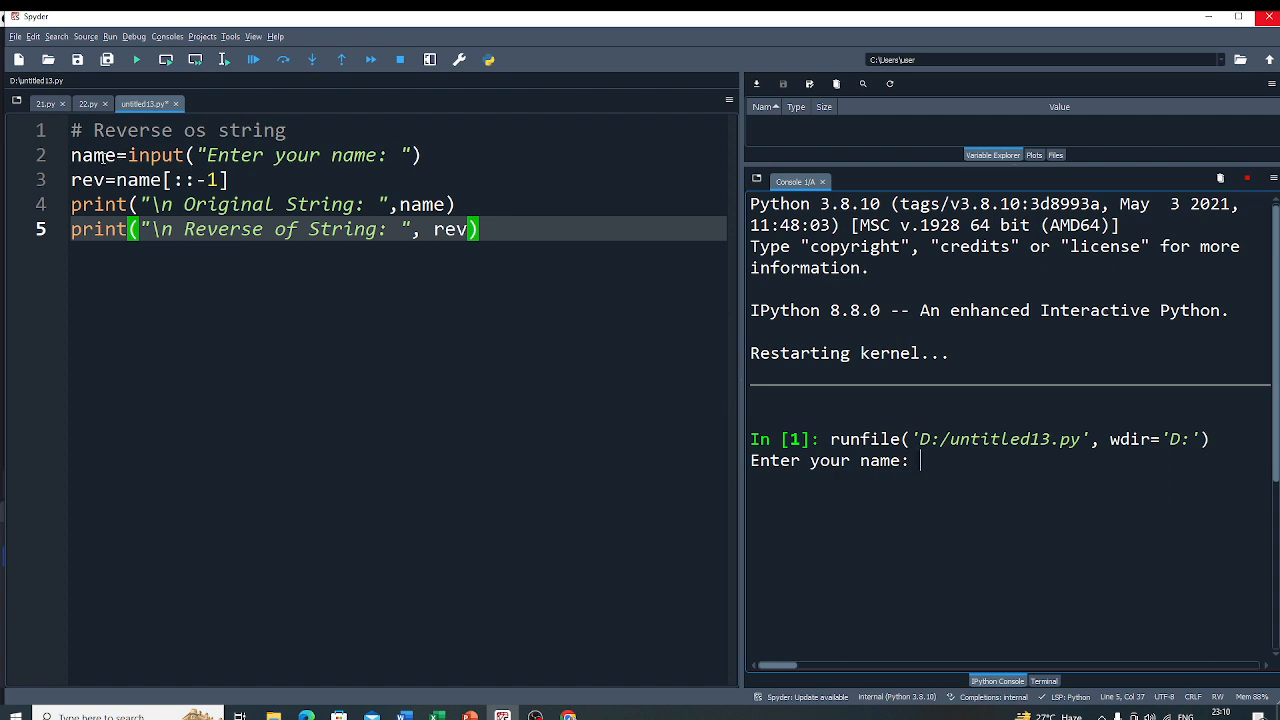
mouse_move(344, 164)
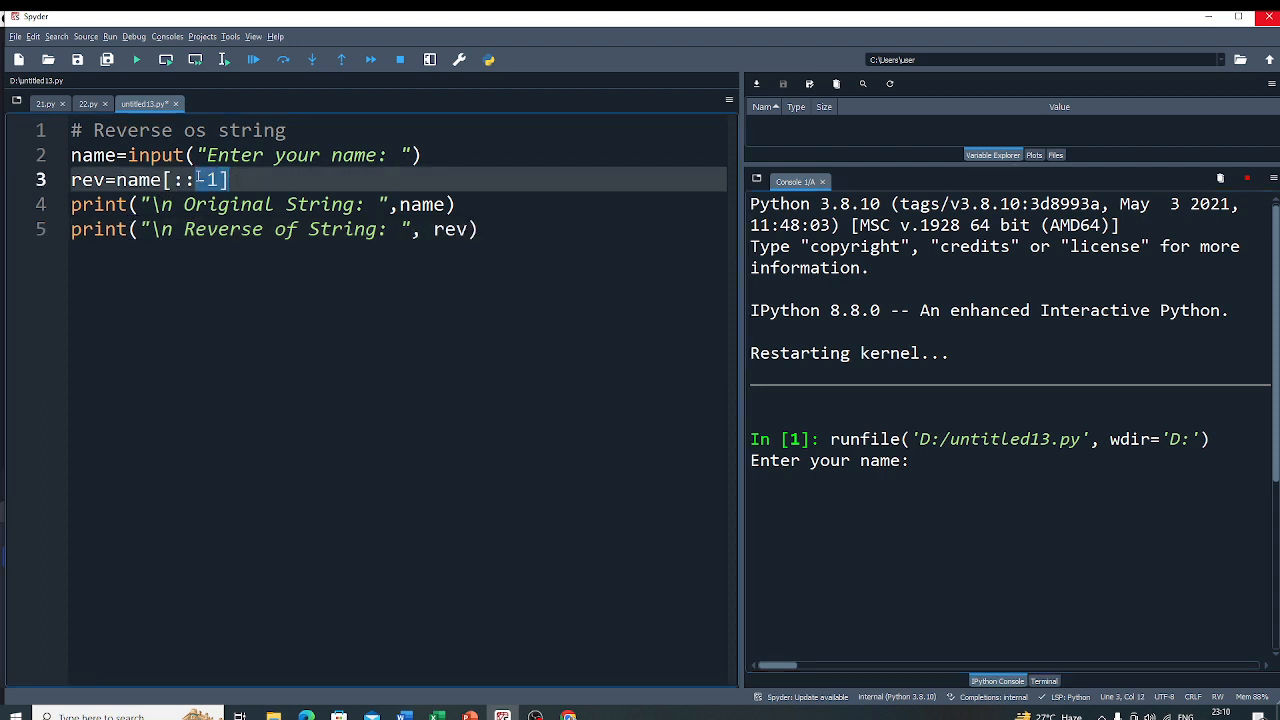
Enter 'shanti' at the console name prompt, then highlight the printed original string.
text(-)
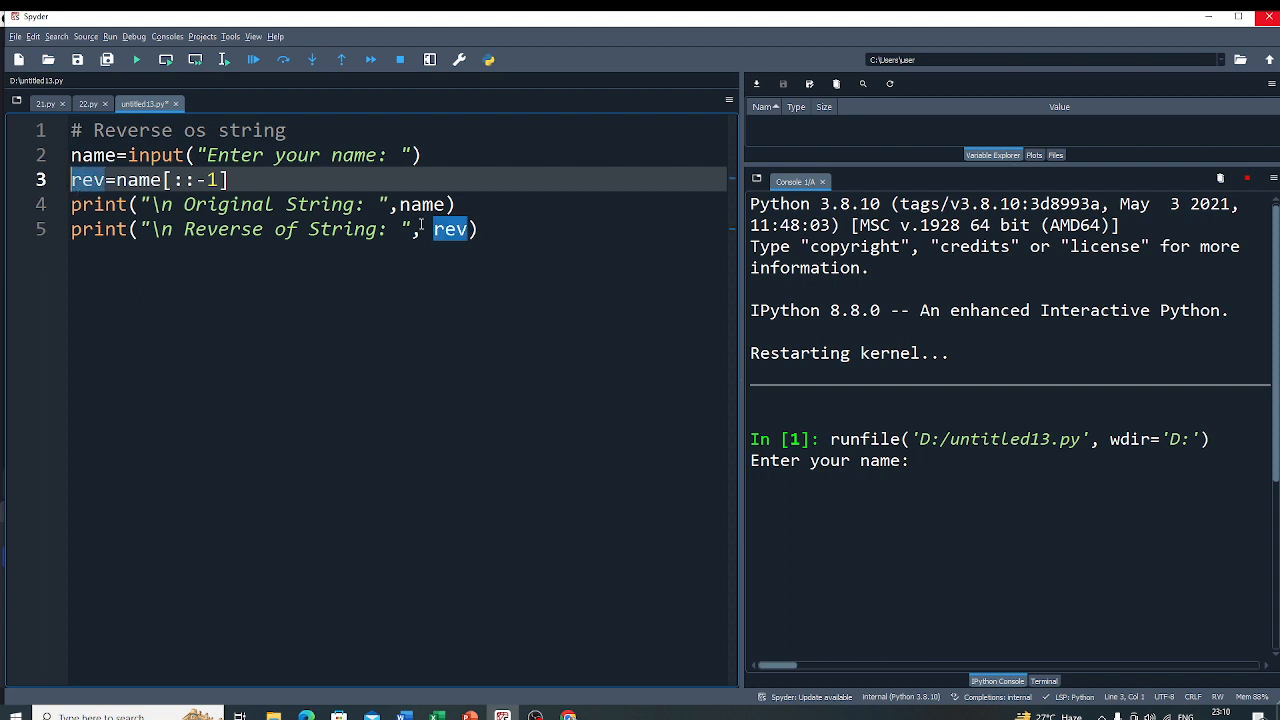
mouse_move(427, 204)
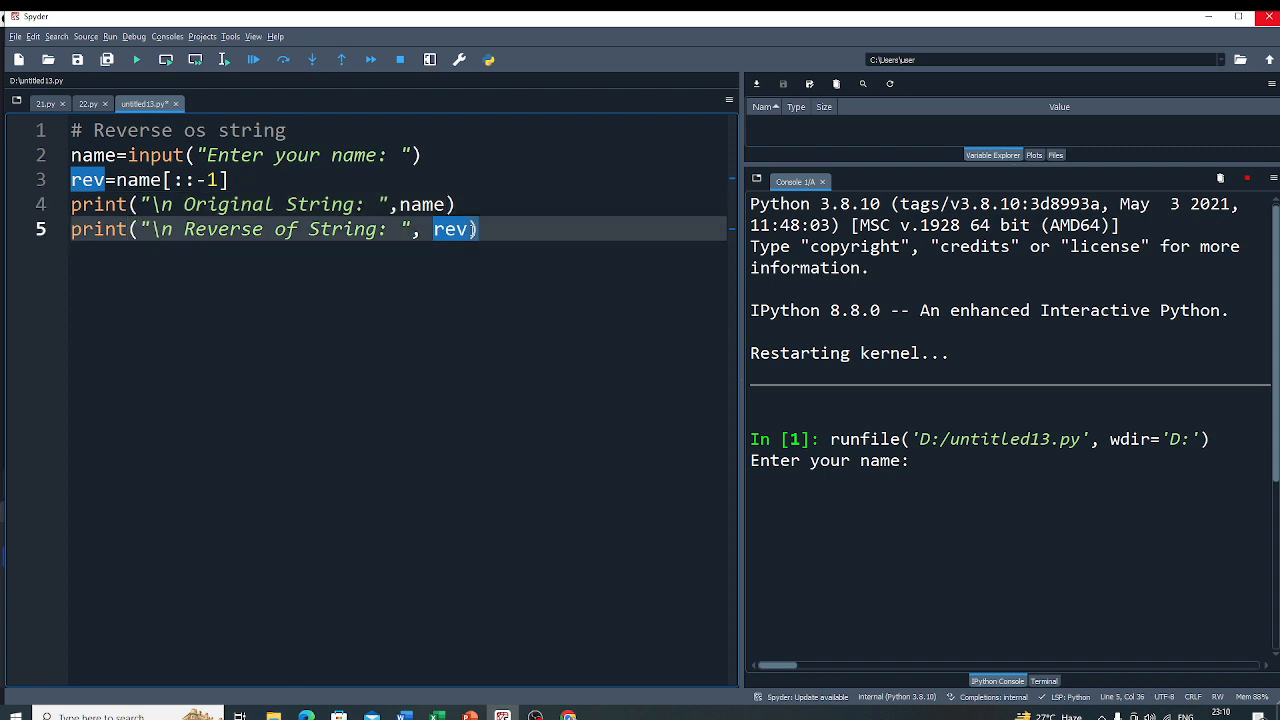
click(950, 460)
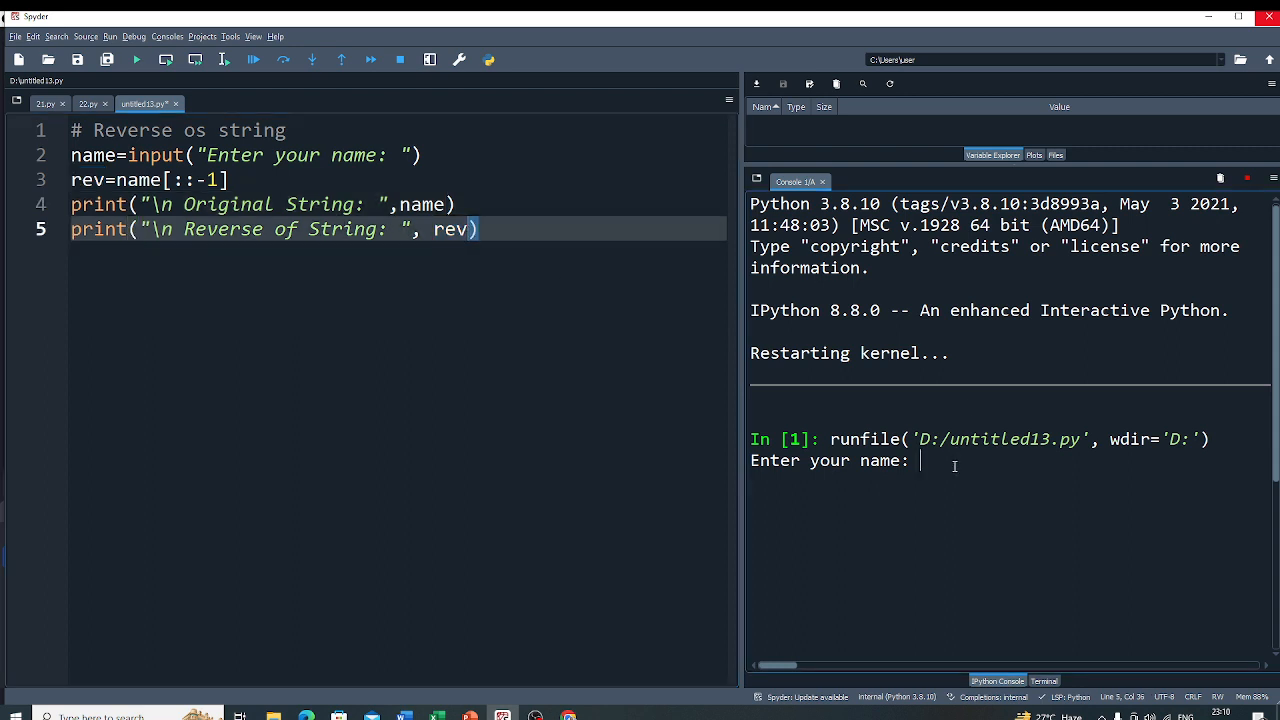
text(shanti)
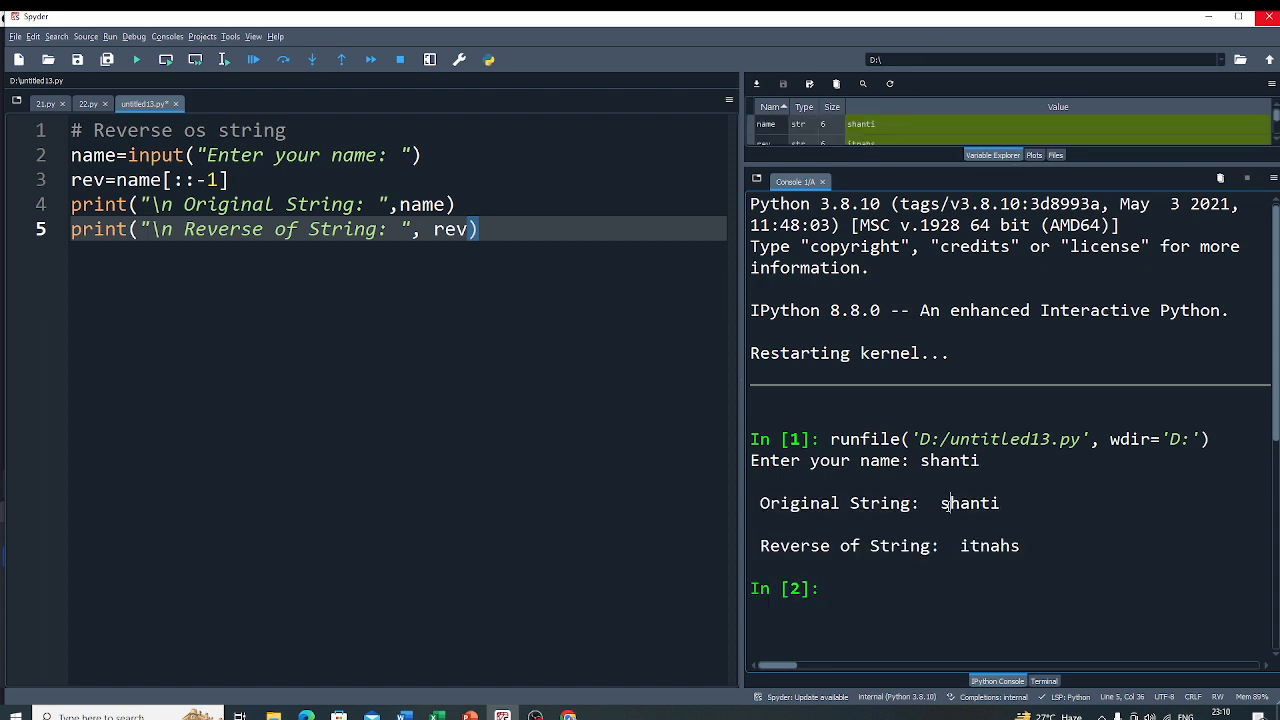
double_click(969, 503)
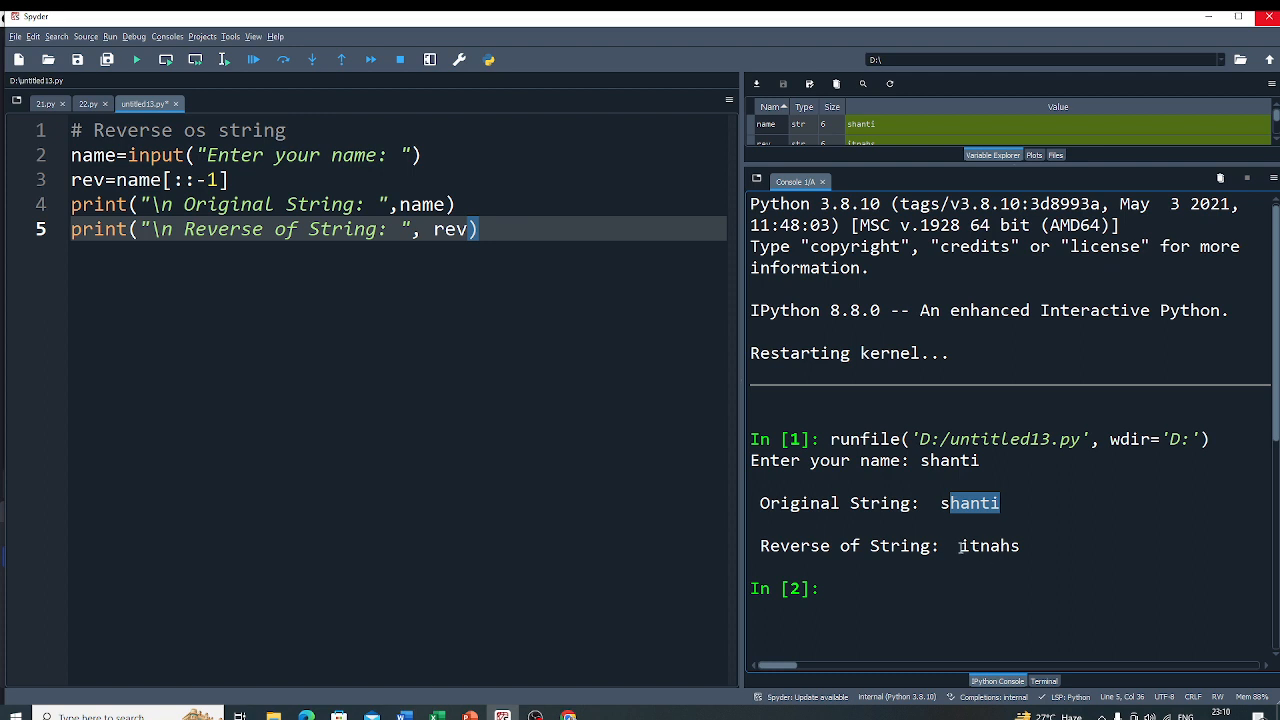